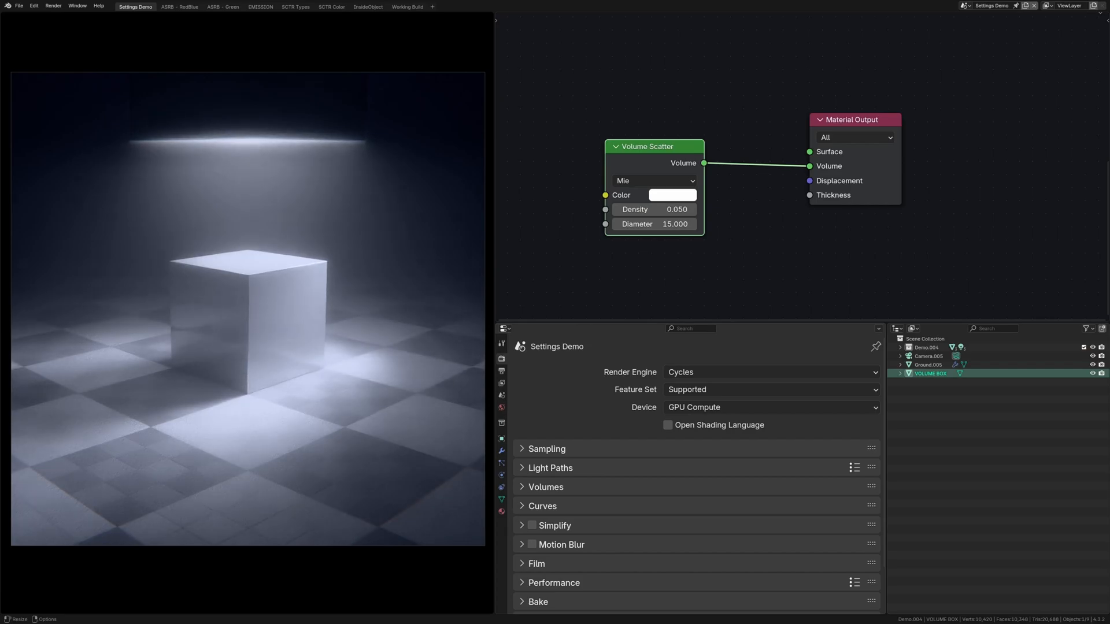
Expand the light path bounces and enable Homogeneous in the volume material's settings
click(550, 467)
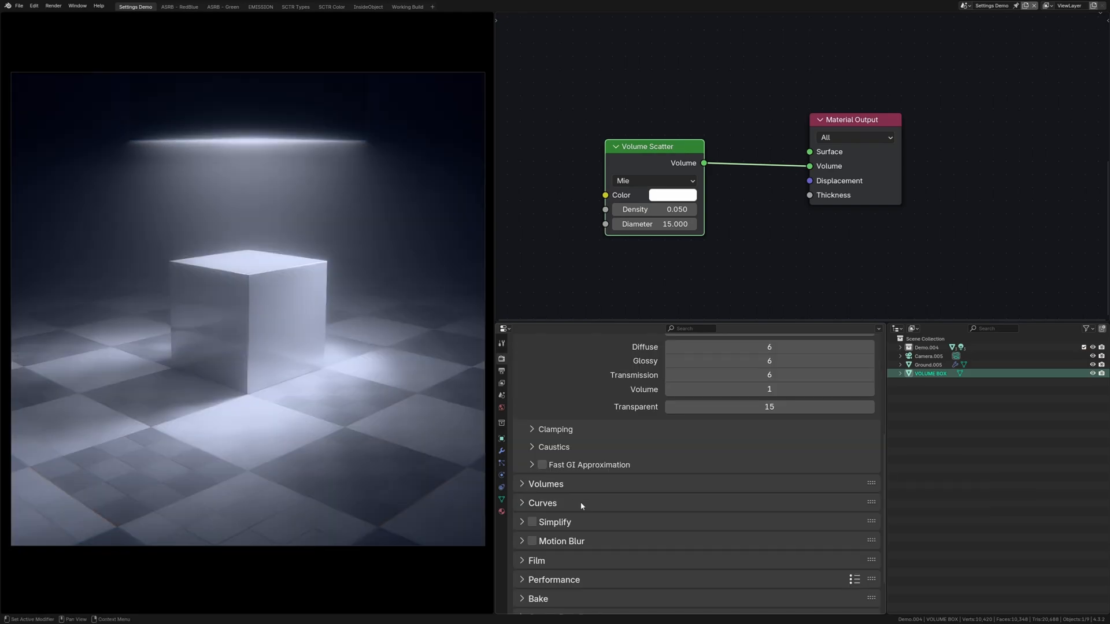
click(546, 483)
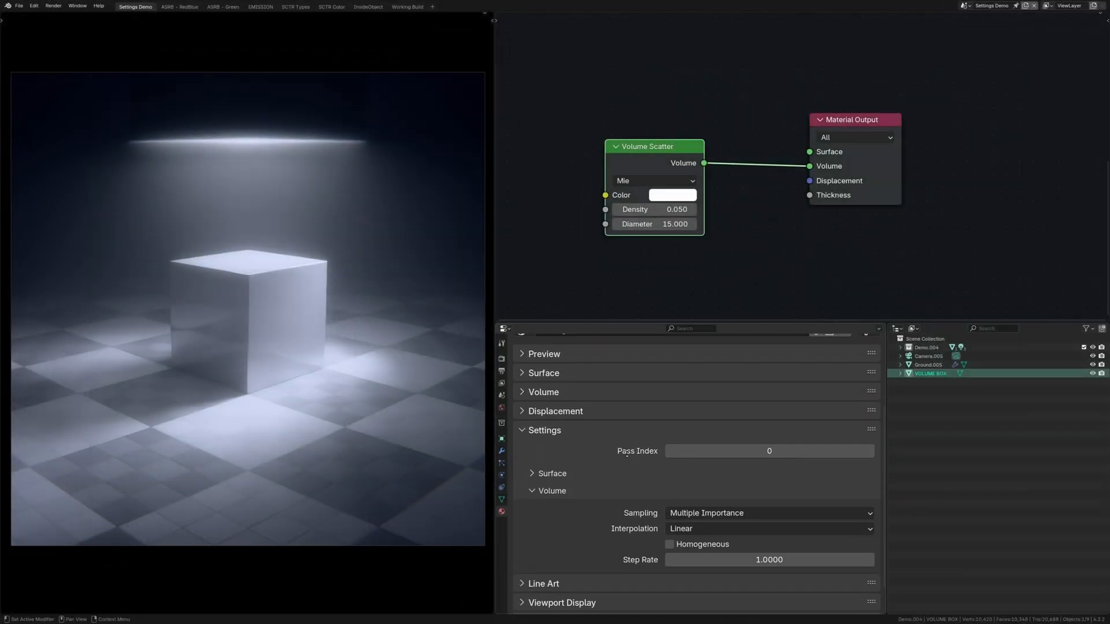
click(669, 508)
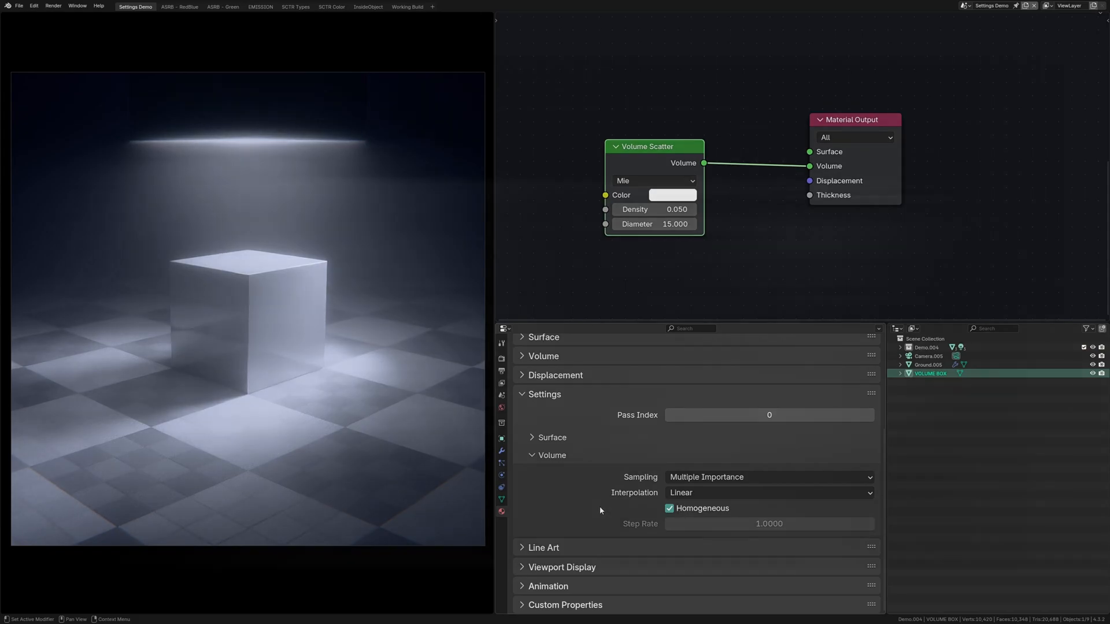
Try Distance volume sampling, revert to Multiple Importance, and show the object's visibility settings
click(768, 476)
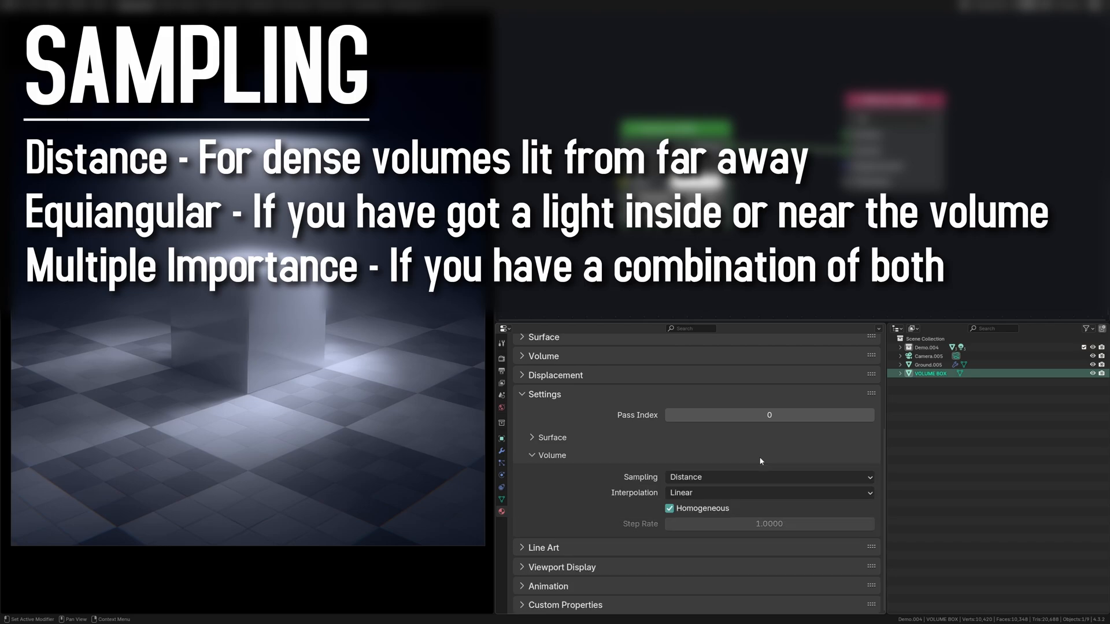
click(768, 476)
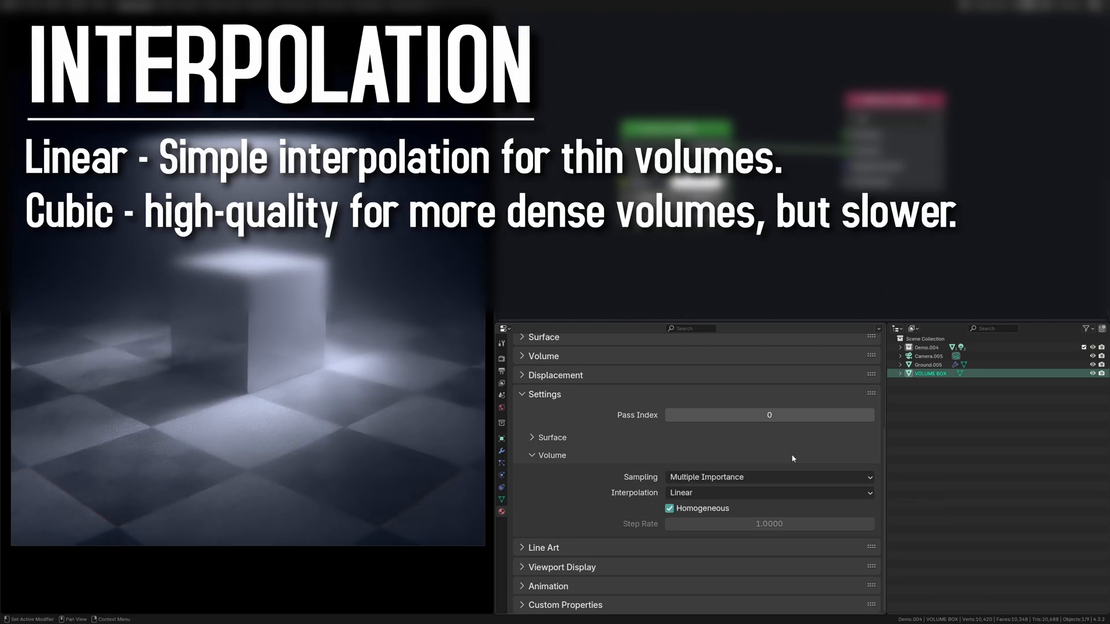
click(769, 492)
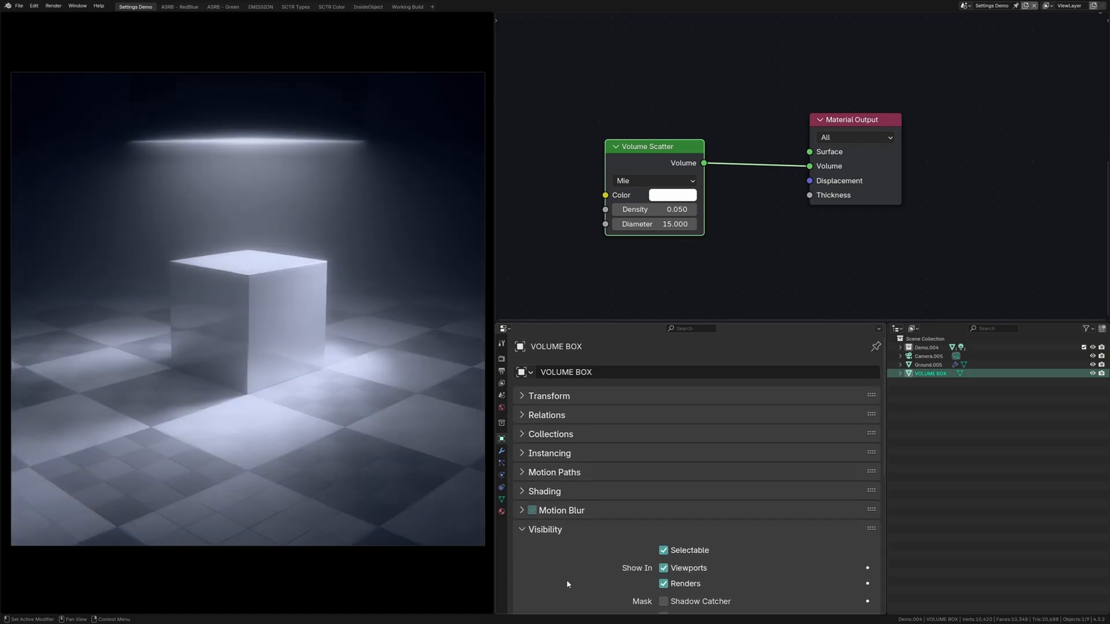
Switch to the ASRB - Green volume absorption demo scene
click(543, 491)
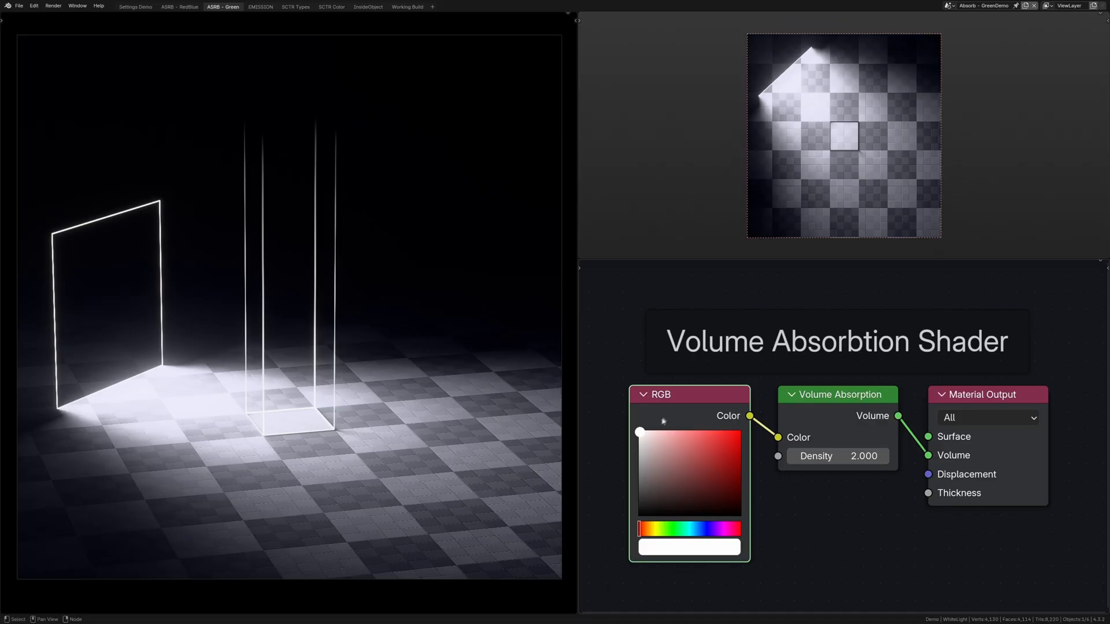
Tint the RGB absorption colour green, then switch to the ASRB - RedBlue demo
click(687, 431)
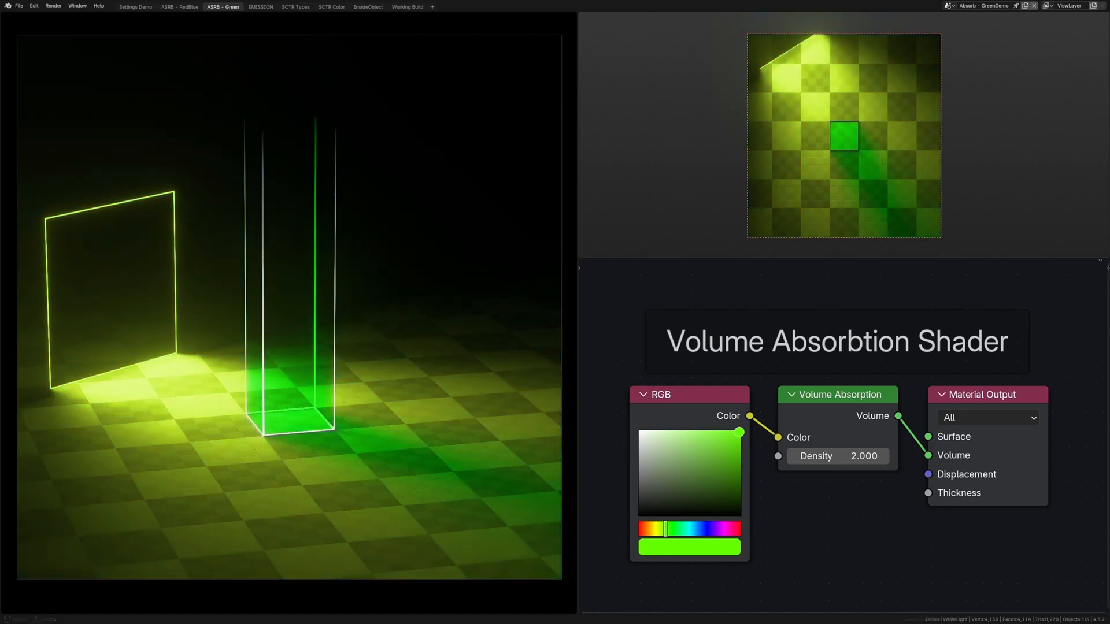
click(179, 6)
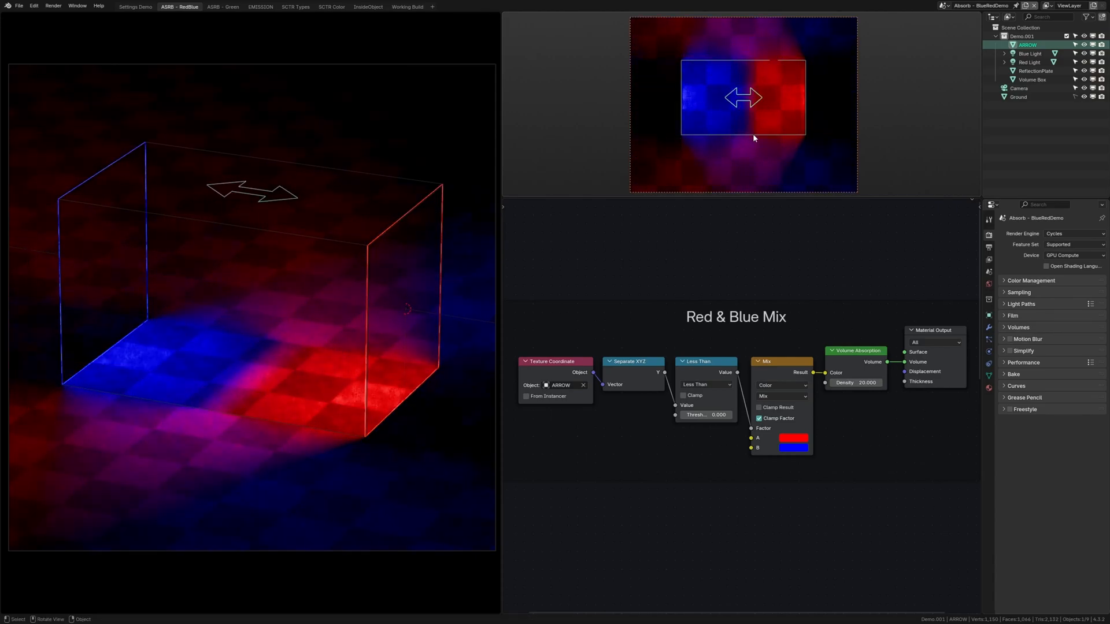
In the SCTR Color demo, try magenta scatter colours, then move to SCTR Types
click(331, 7)
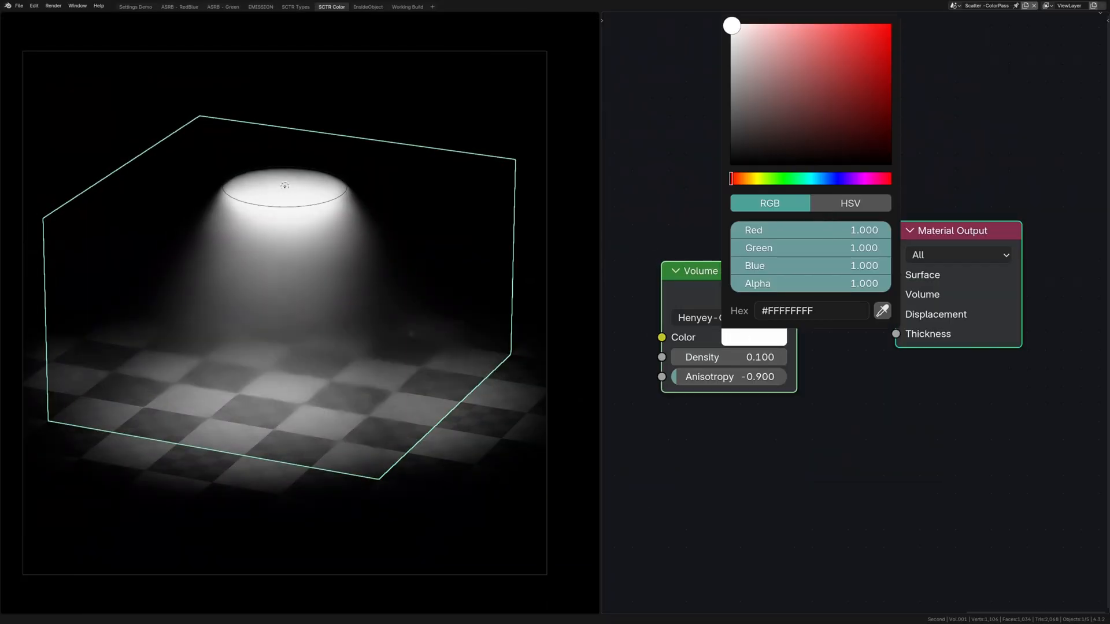
click(849, 23)
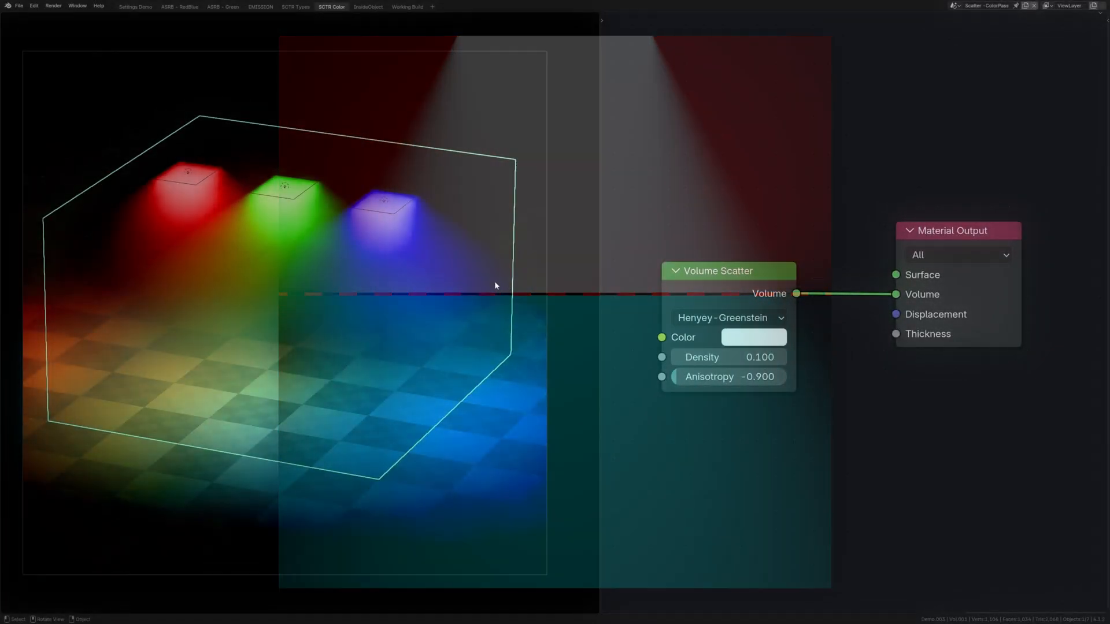
click(753, 337)
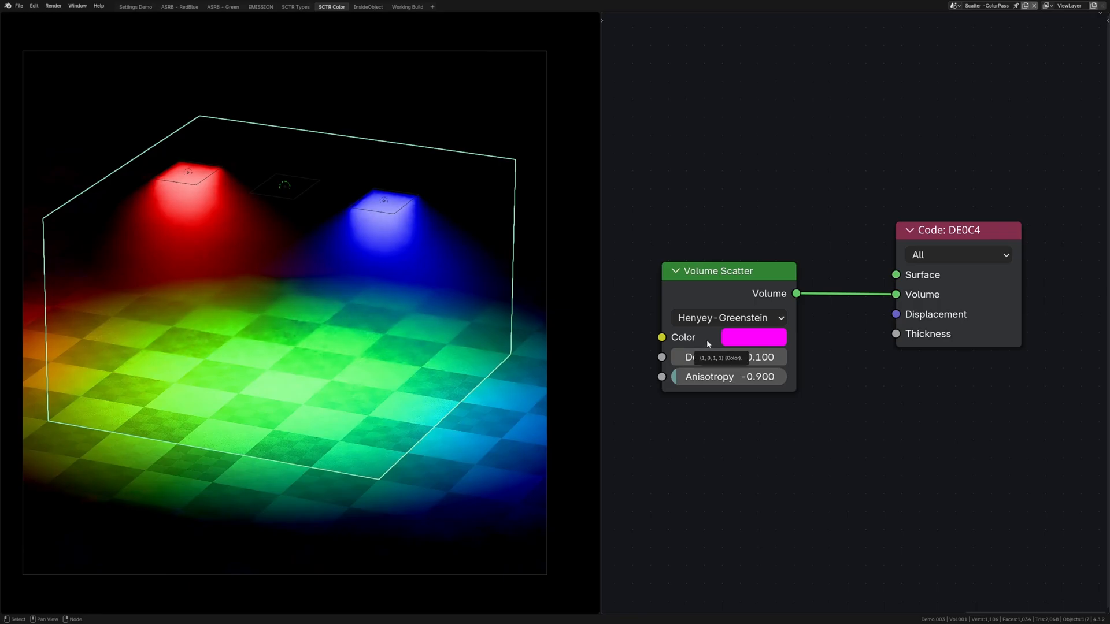
click(754, 337)
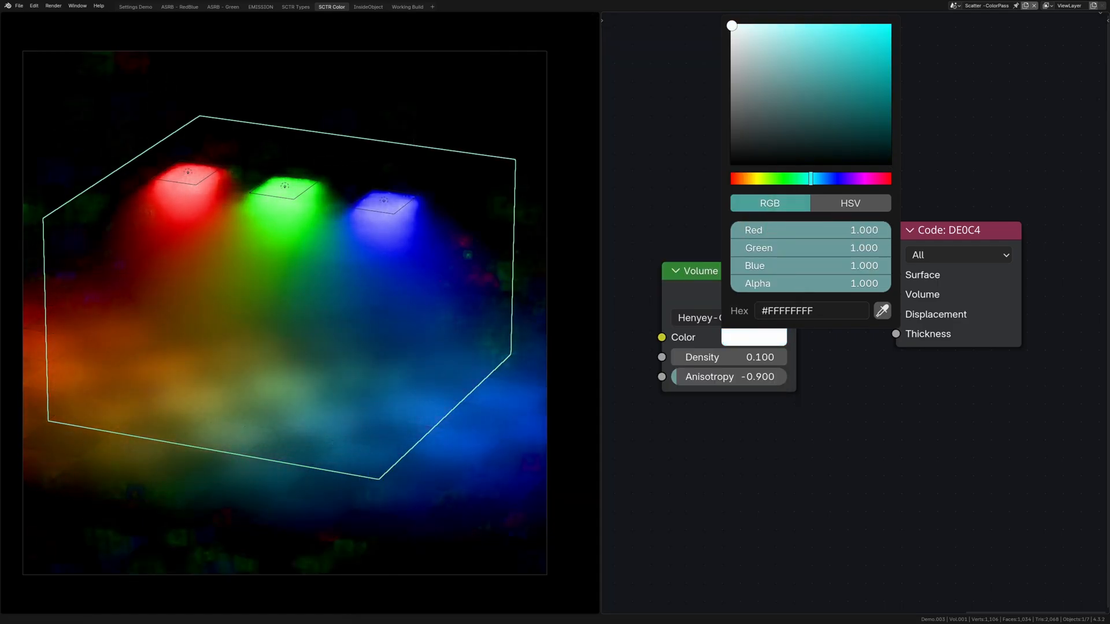
click(296, 6)
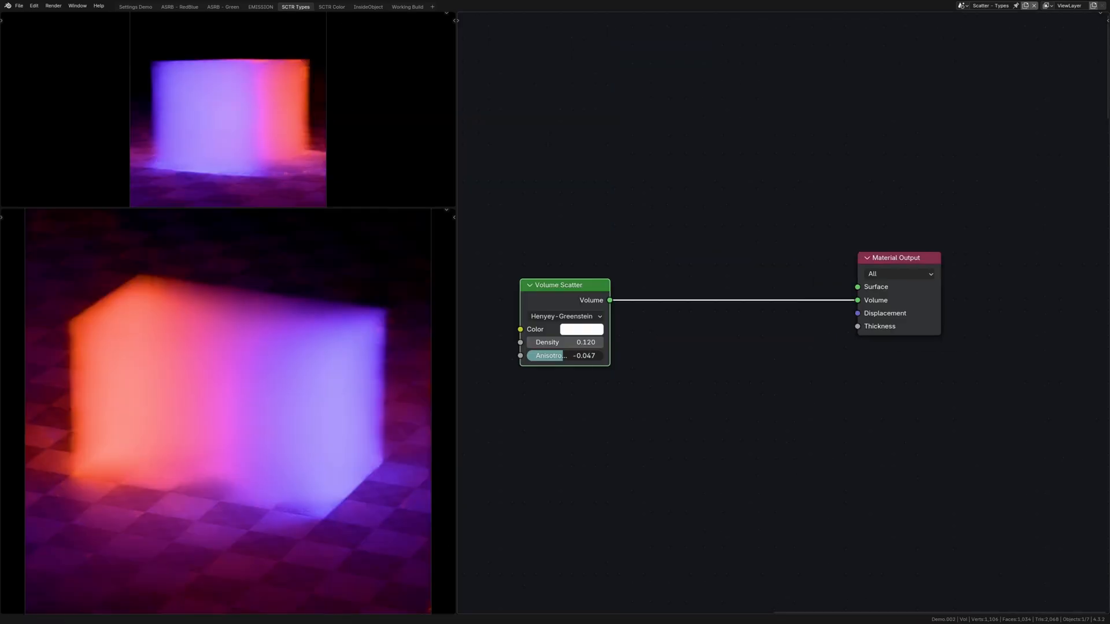
Drag the scatter anisotropy from near -1 up to strong forward scattering
drag(564, 355, 538, 355)
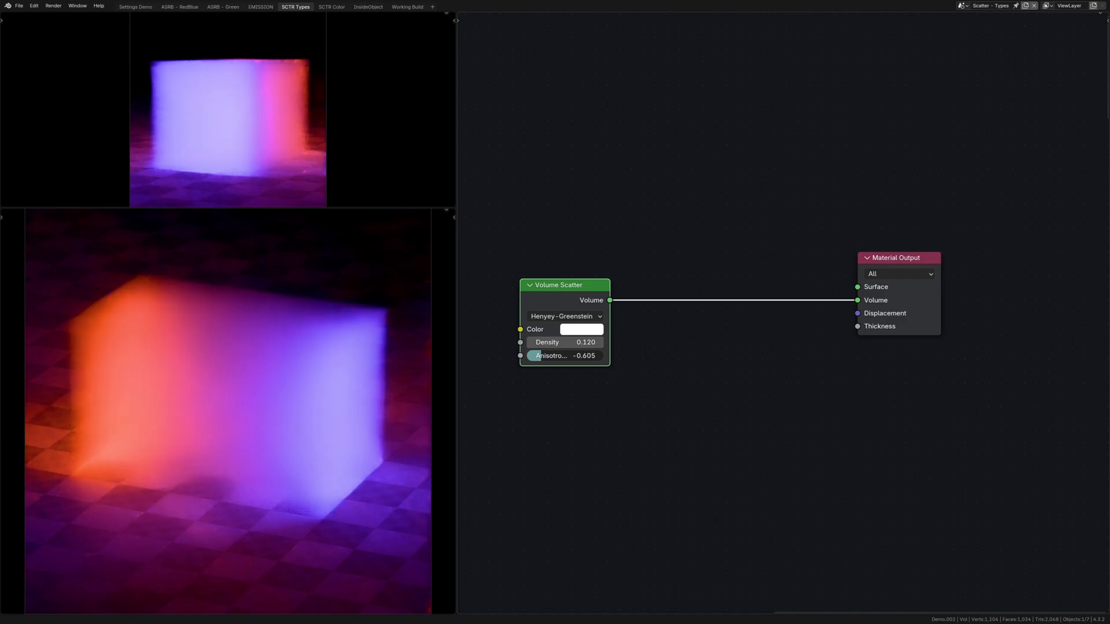
drag(588, 355, 538, 356)
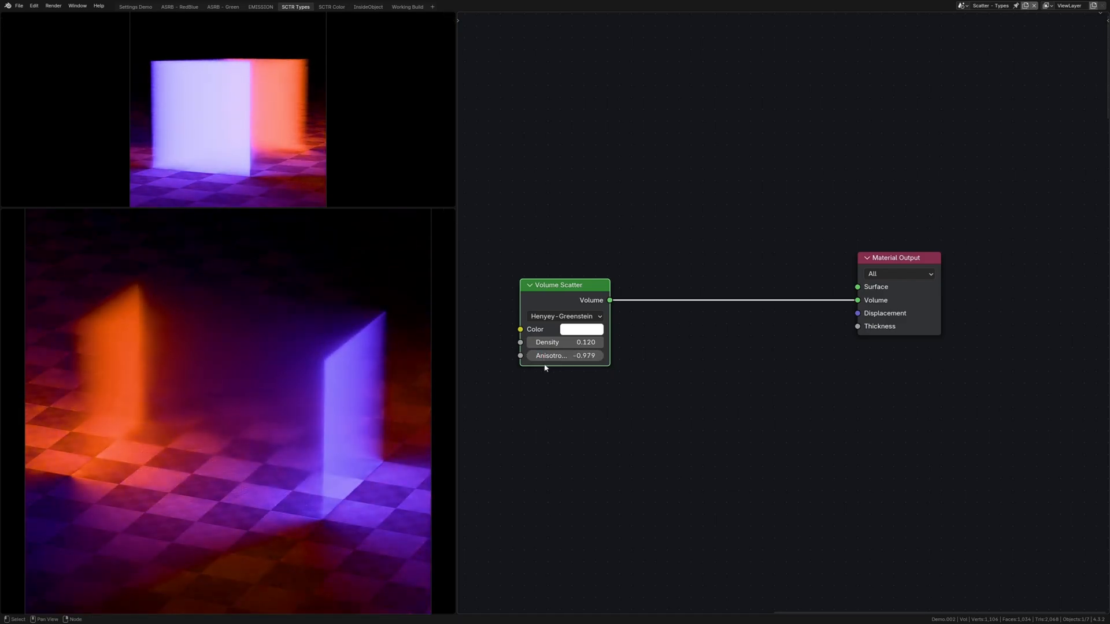
mouse_move(551, 356)
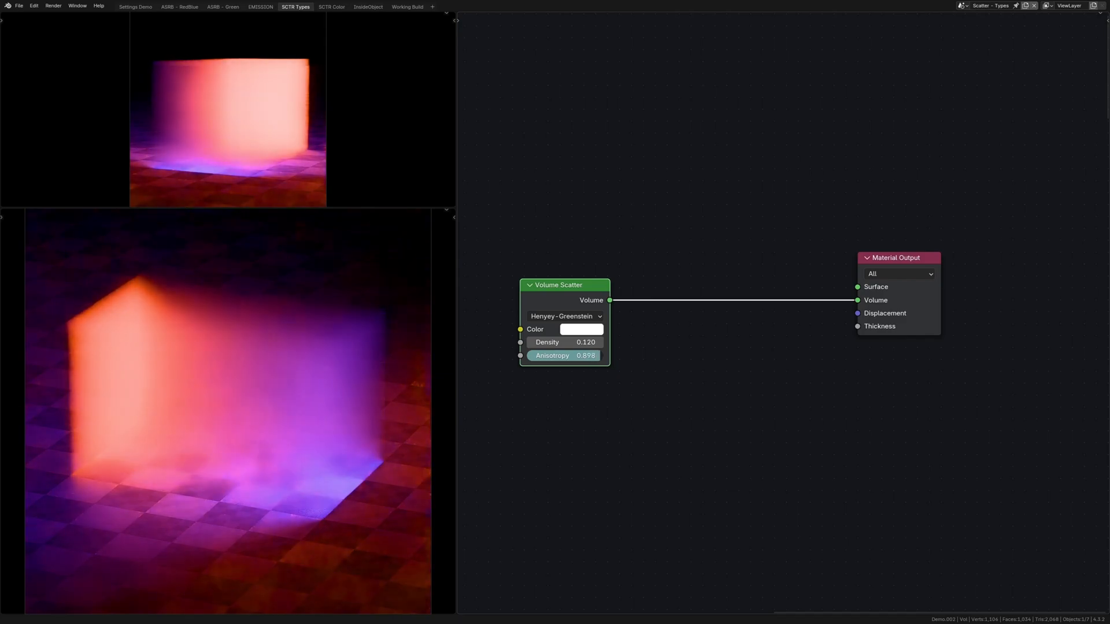
drag(566, 355, 595, 356)
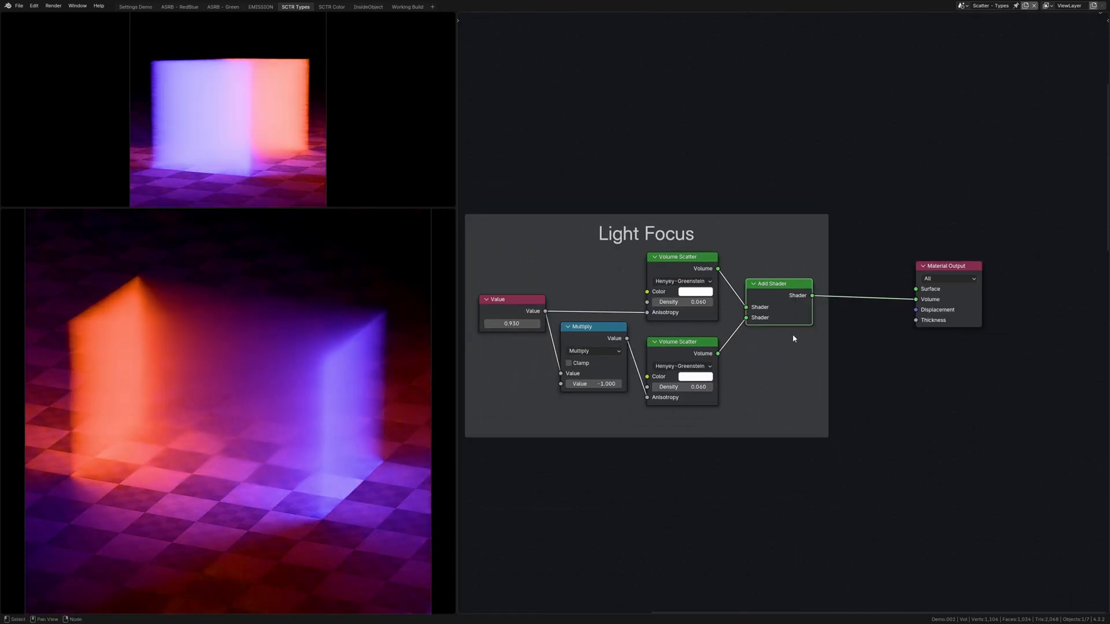
drag(538, 324, 481, 324)
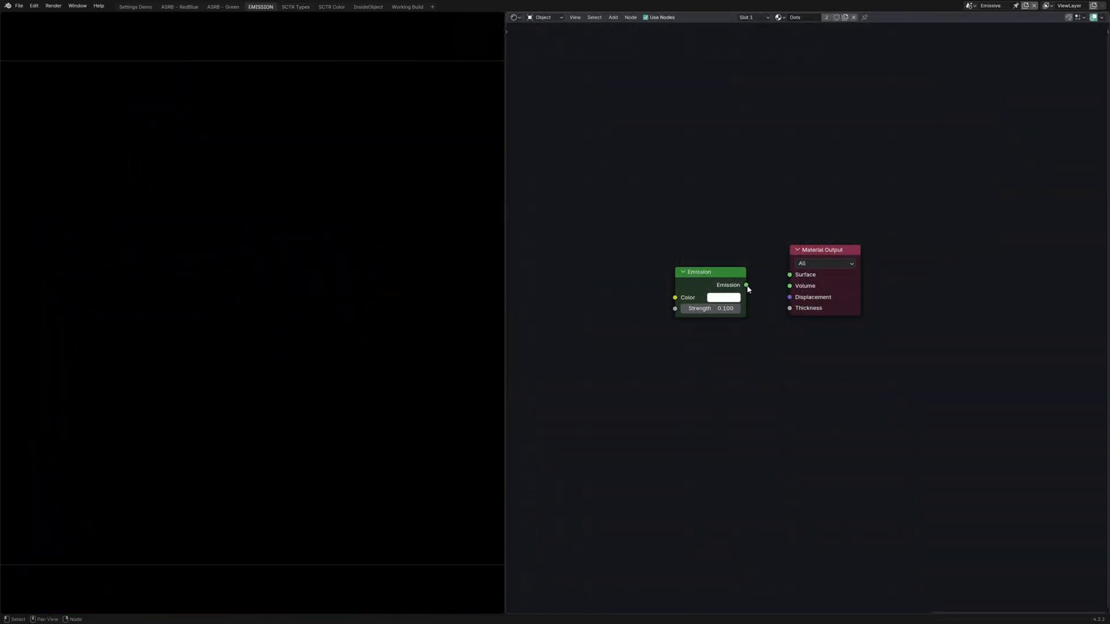
Shift the Emission node colour toward dusty red, then switch to the InsideObject demo
click(723, 297)
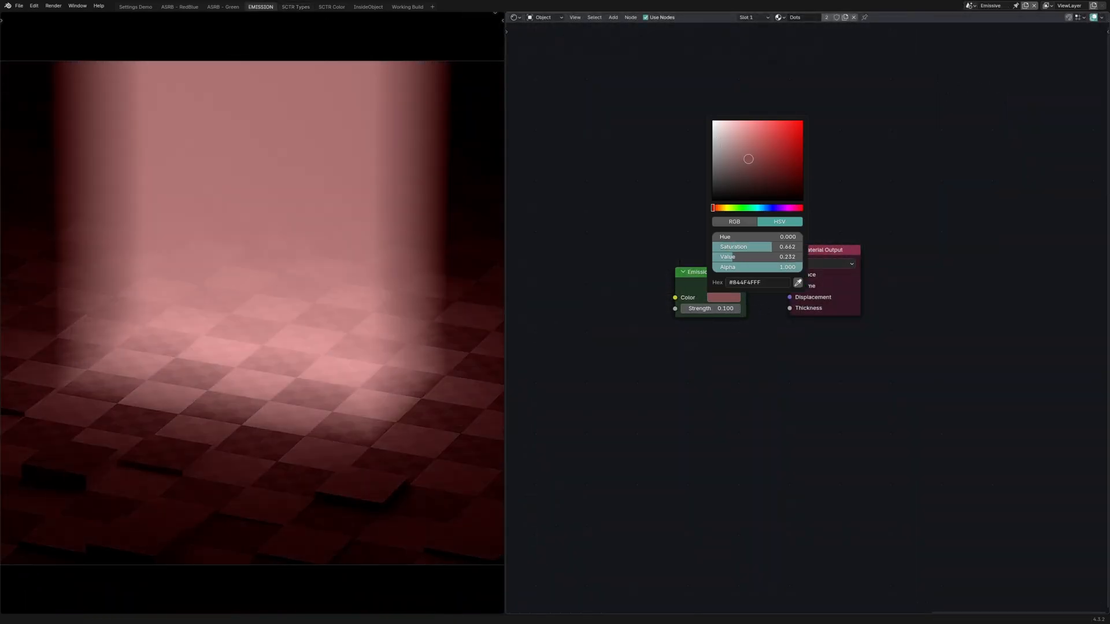
drag(748, 159, 762, 151)
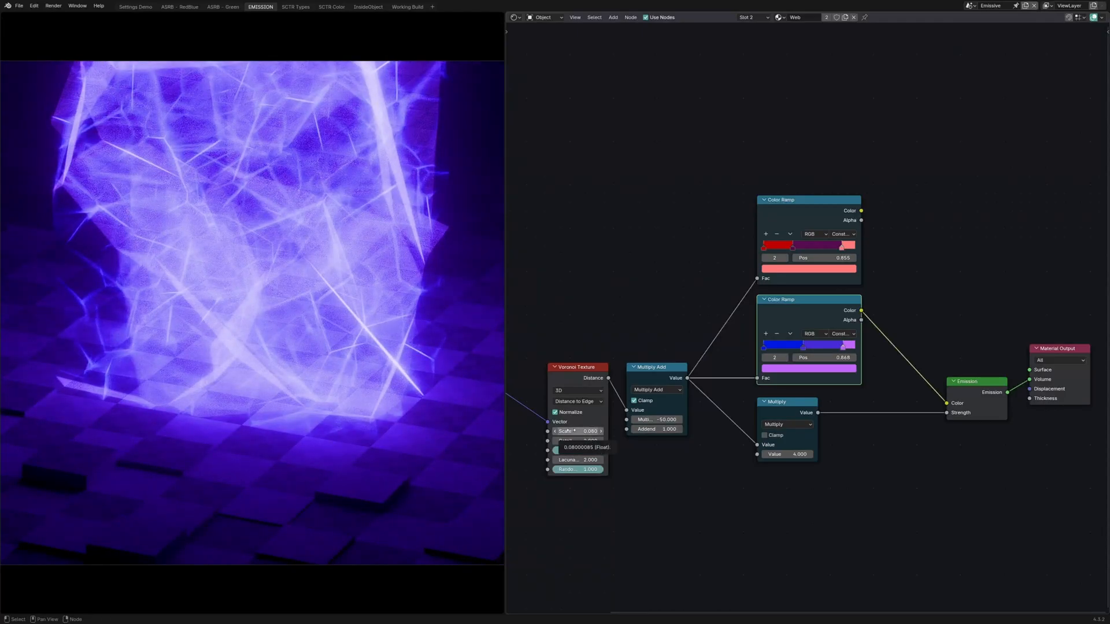
click(368, 7)
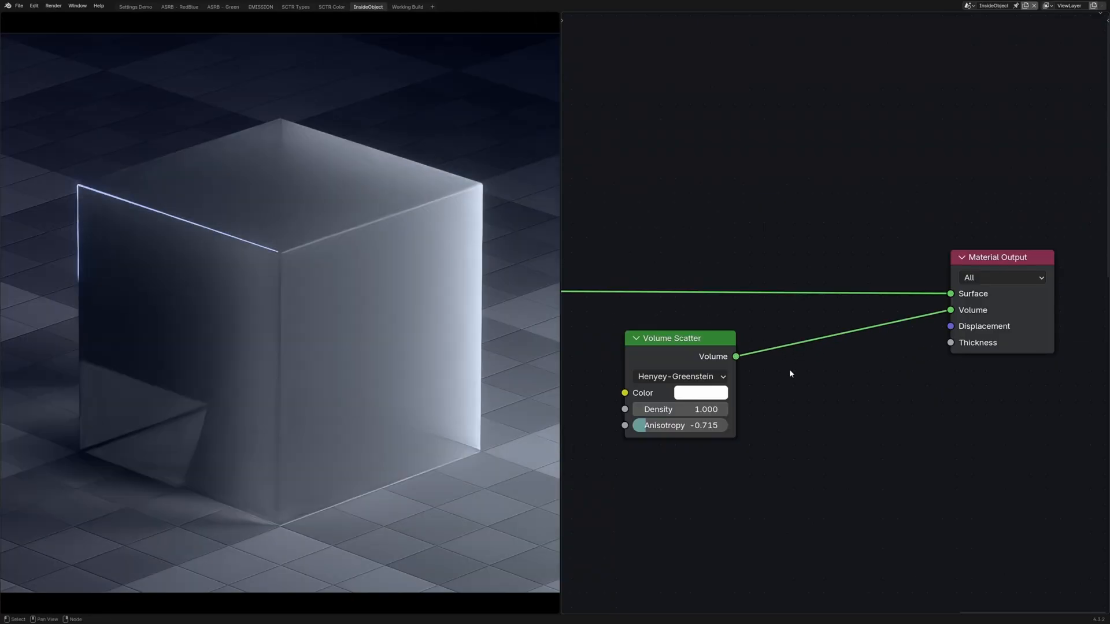
mouse_move(680, 409)
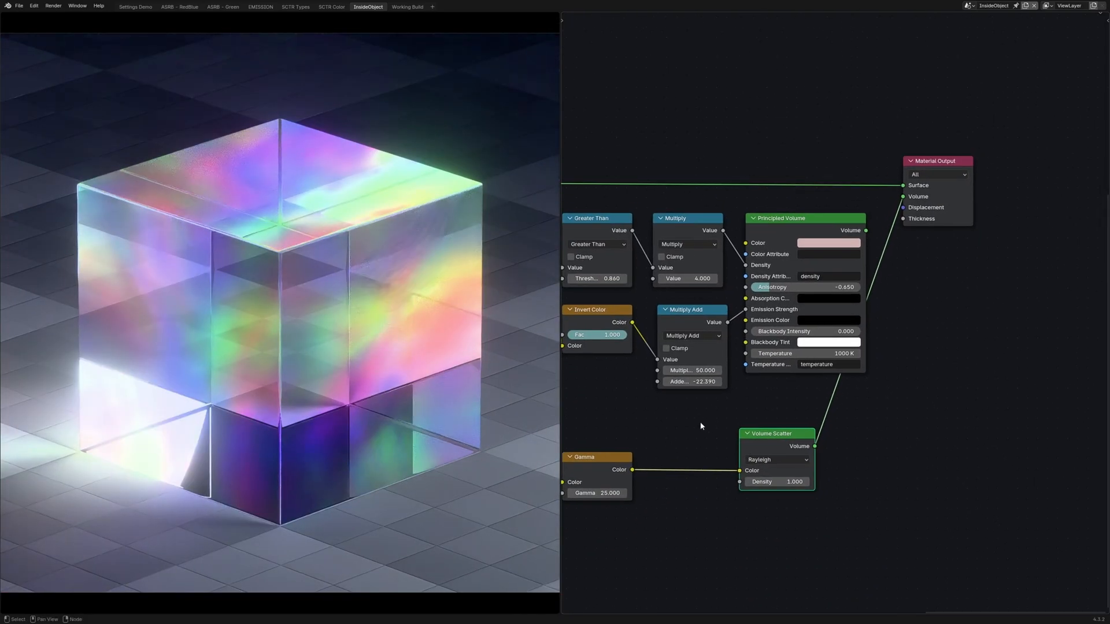
Switch to the OptimizationDemo workspace scene
click(413, 7)
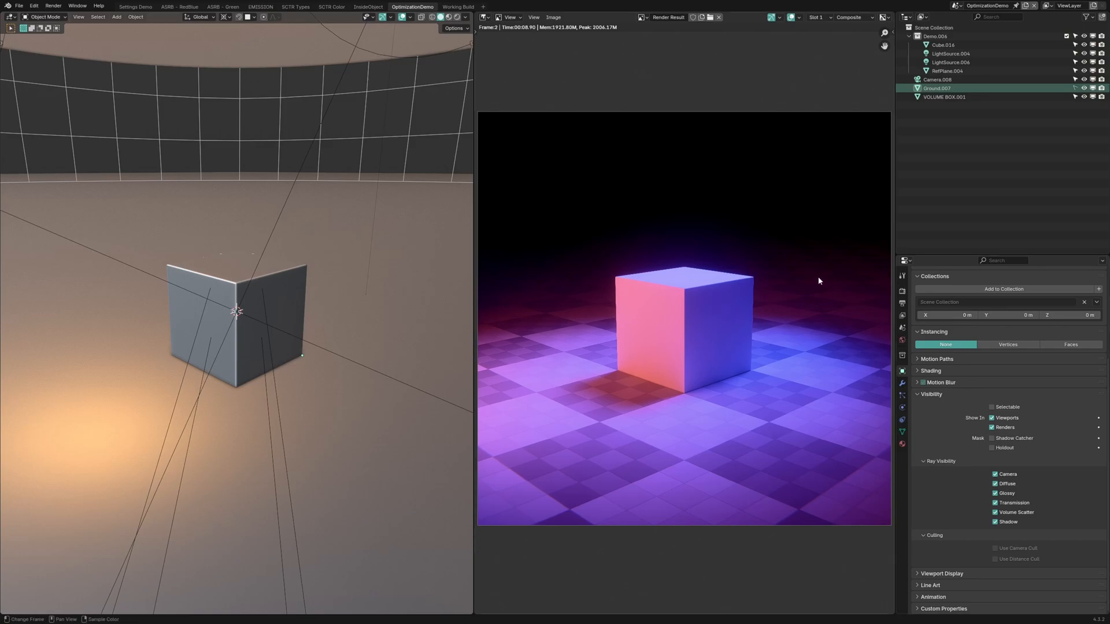
mouse_move(814, 130)
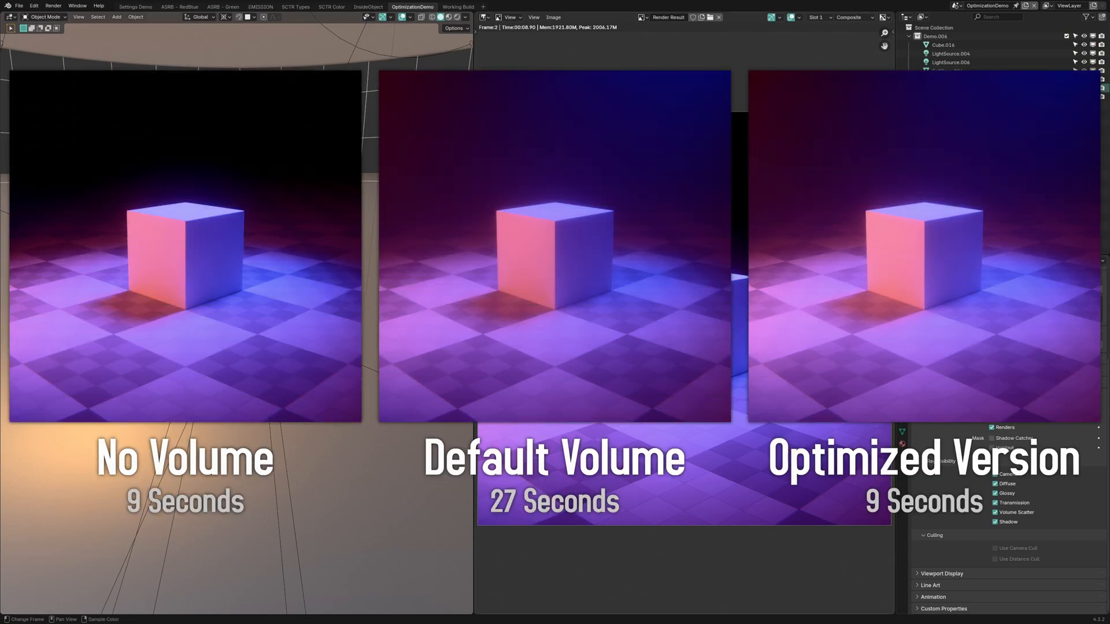
Select VOLUME BOX.001, inspect LightSource.004's emission nodes, then reselect the volume box
click(944, 97)
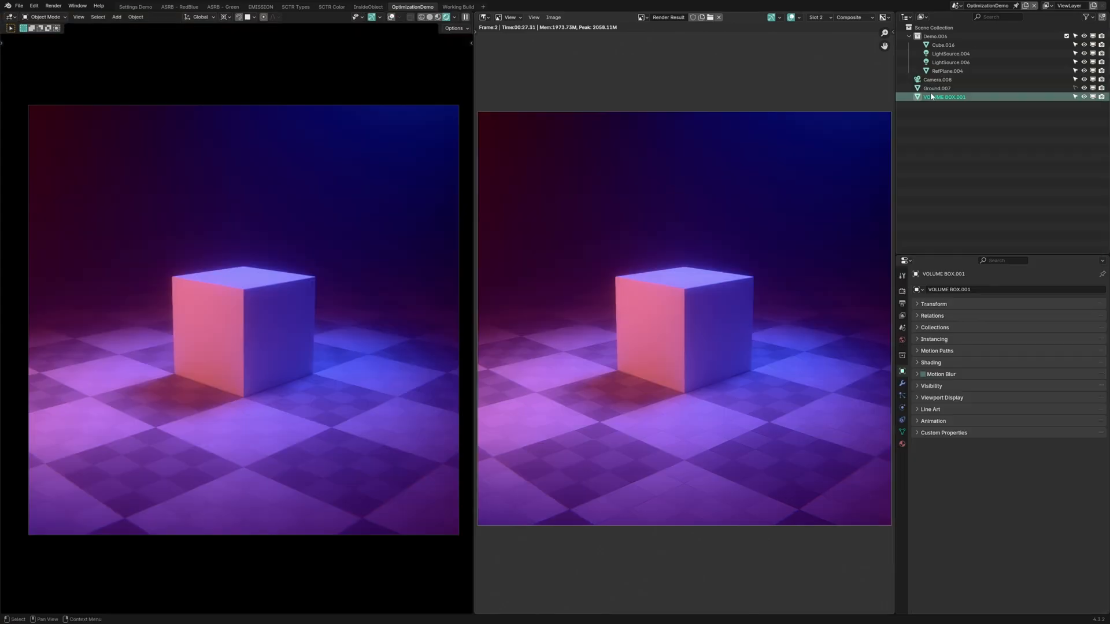
click(931, 386)
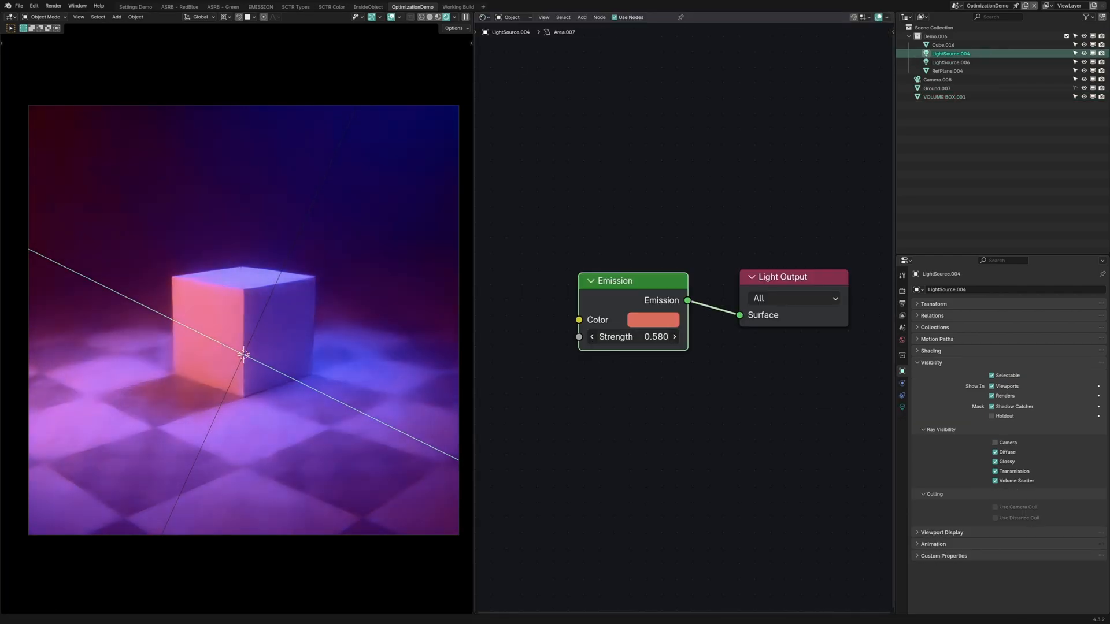
click(946, 97)
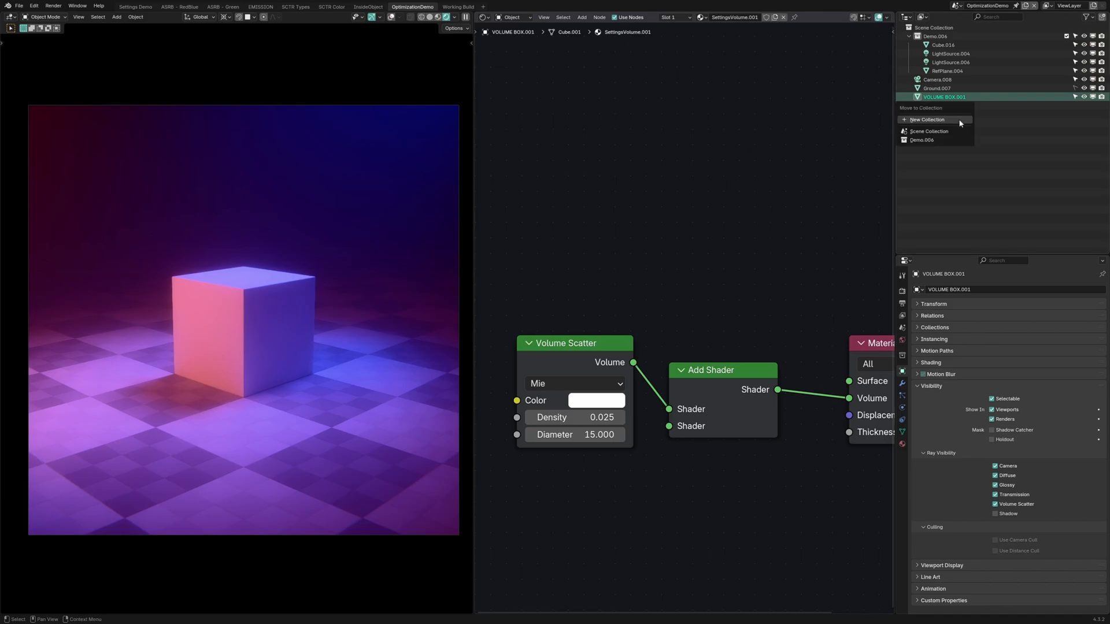
Move VOLUME BOX.001 into VOLUME, others into SCENE, exclude VOLUME, and add Volume Layer
click(928, 119)
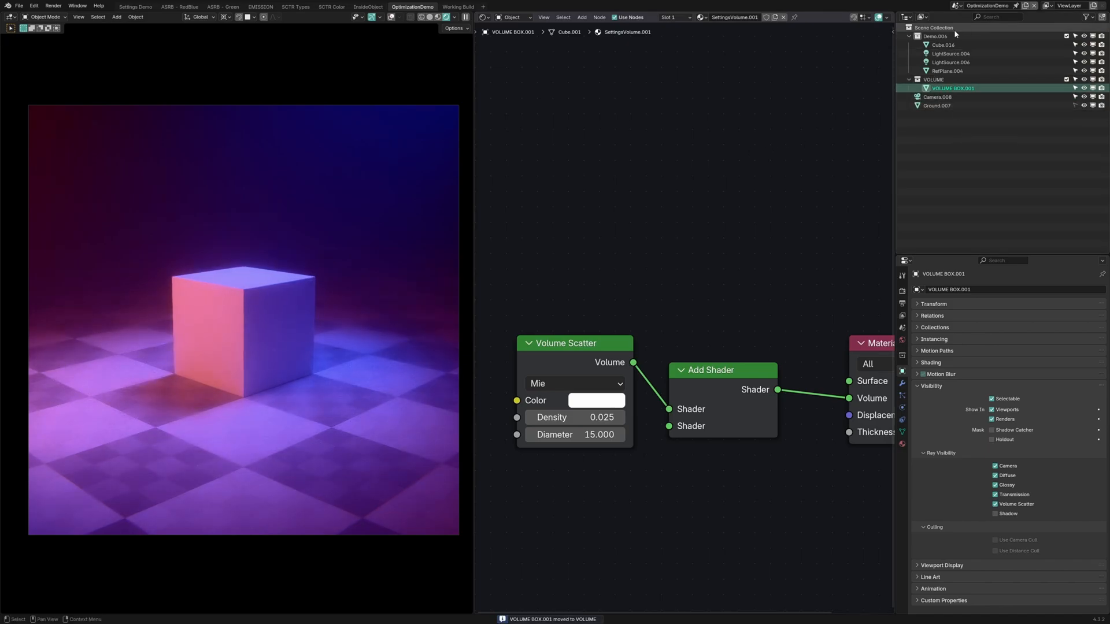
click(936, 105)
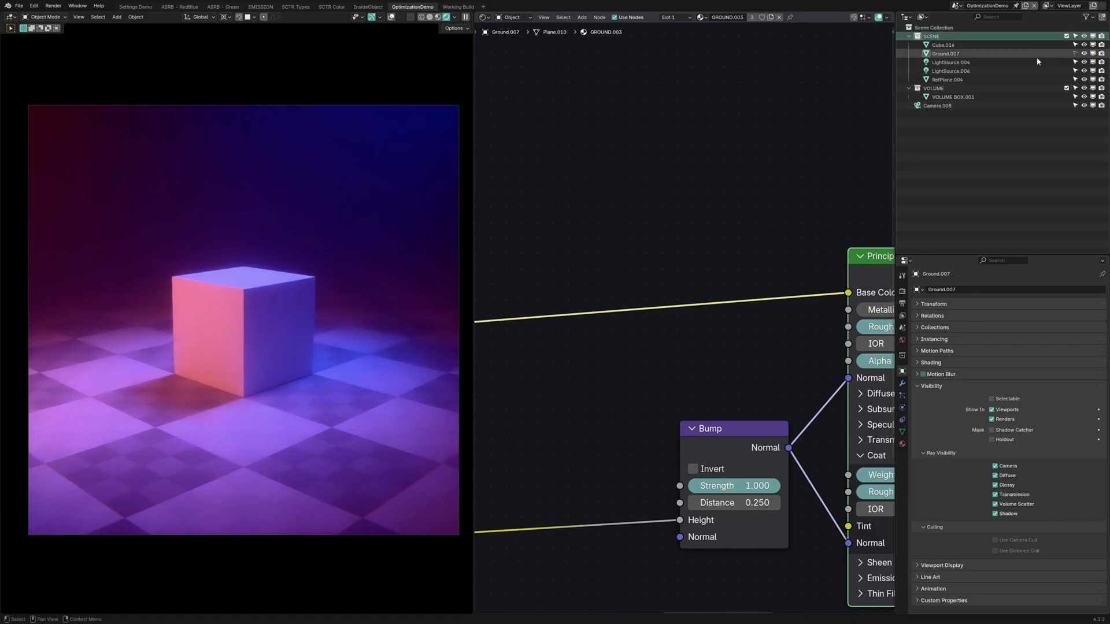
click(1089, 17)
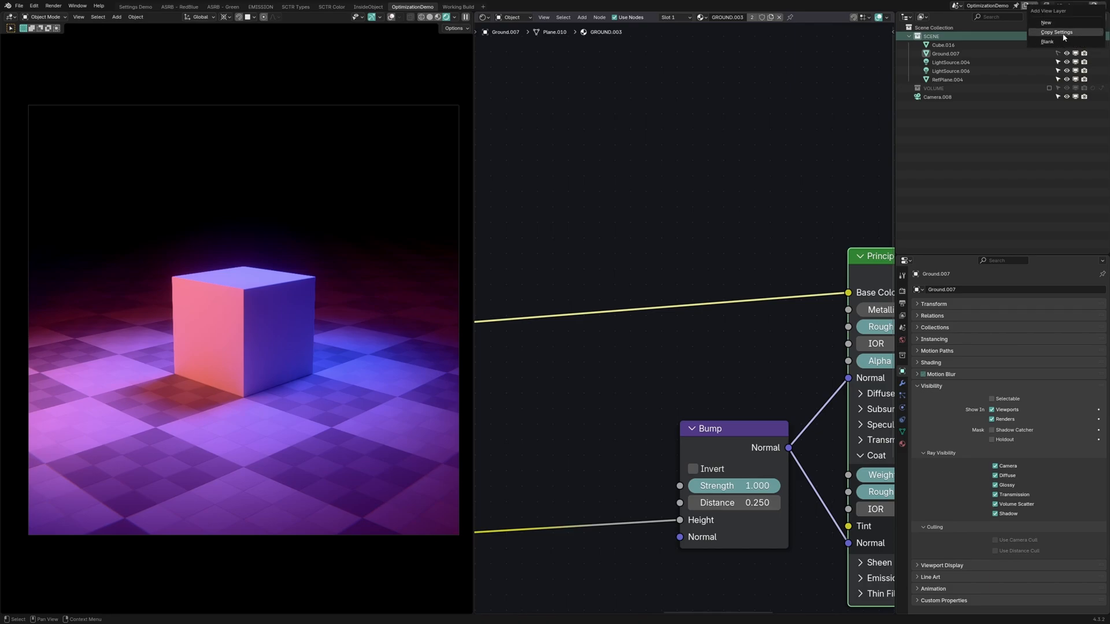
click(1045, 22)
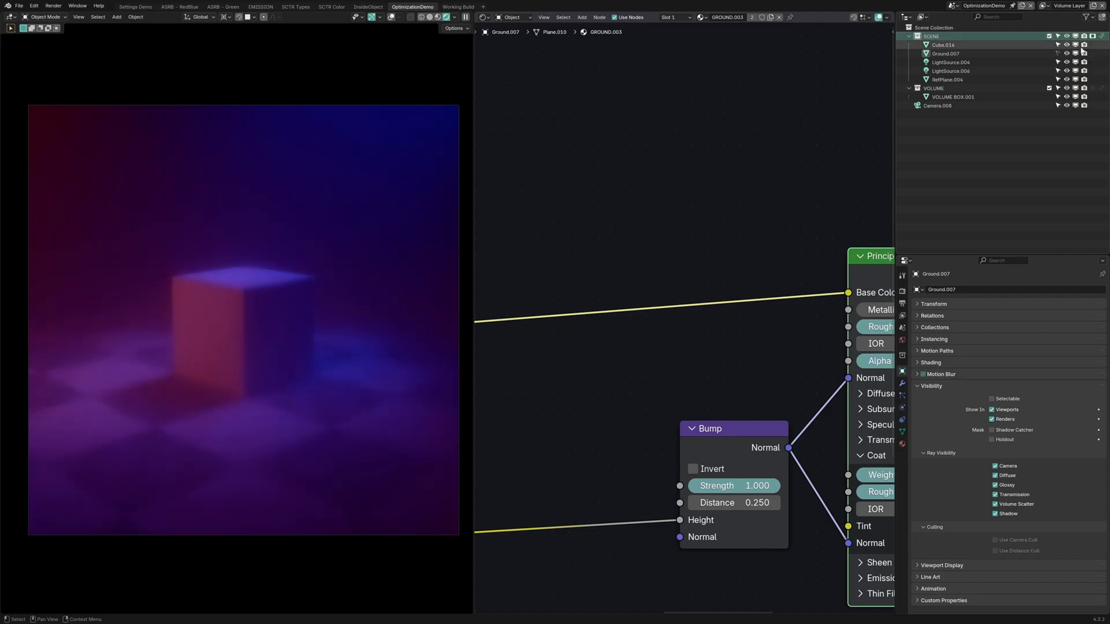
click(953, 97)
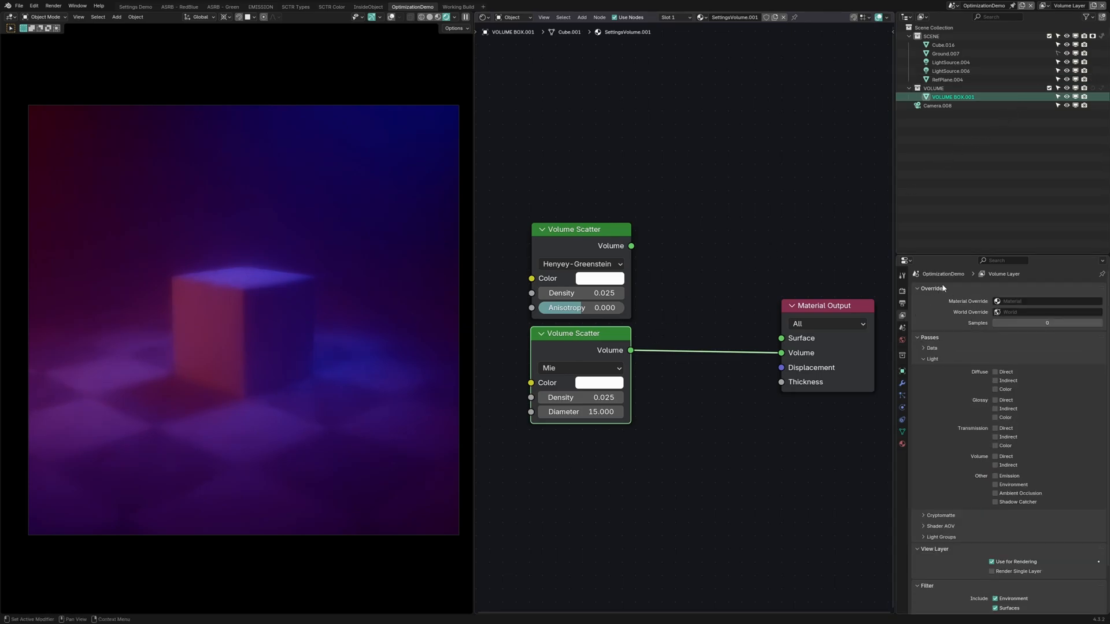
click(1046, 323)
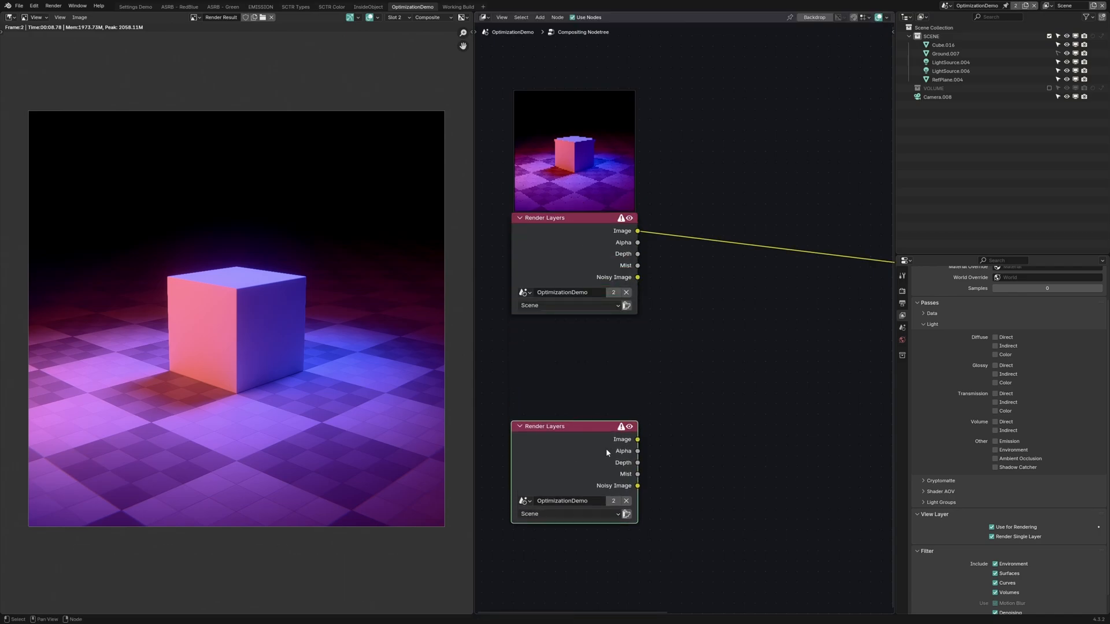
Choose Volume Layer in the lower Render Layers node's view layer dropdown
click(566, 514)
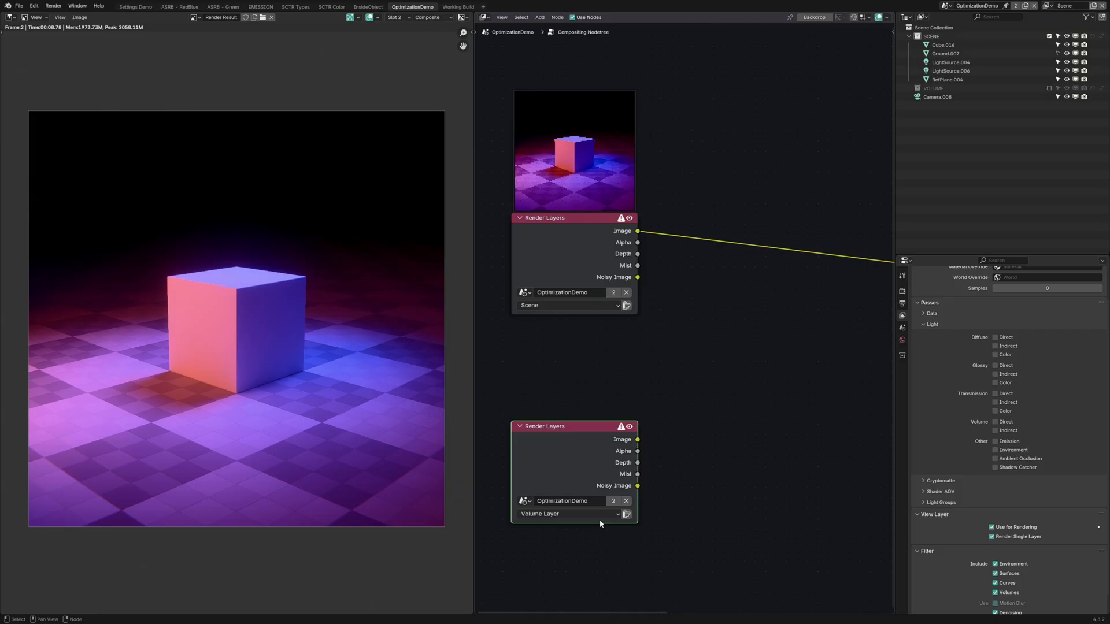